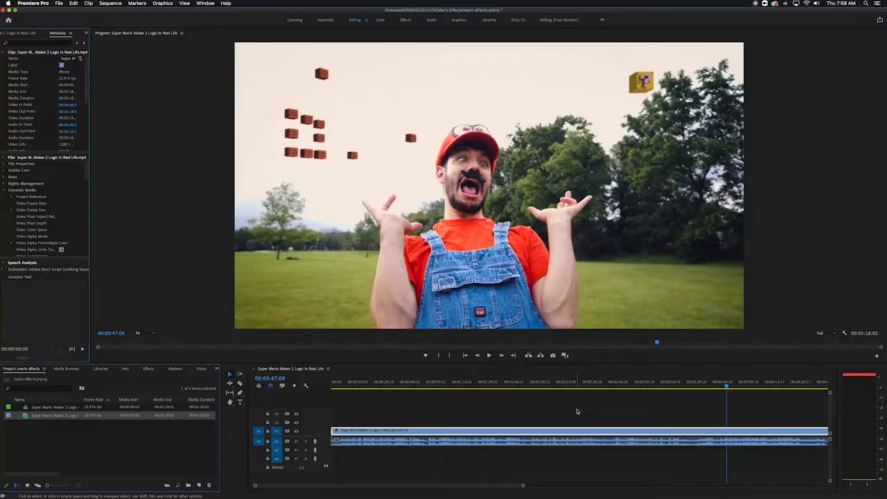
# Step: Move the playhead off the floating-blocks shot at 3:47 to another moment
pyautogui.click(433, 392)
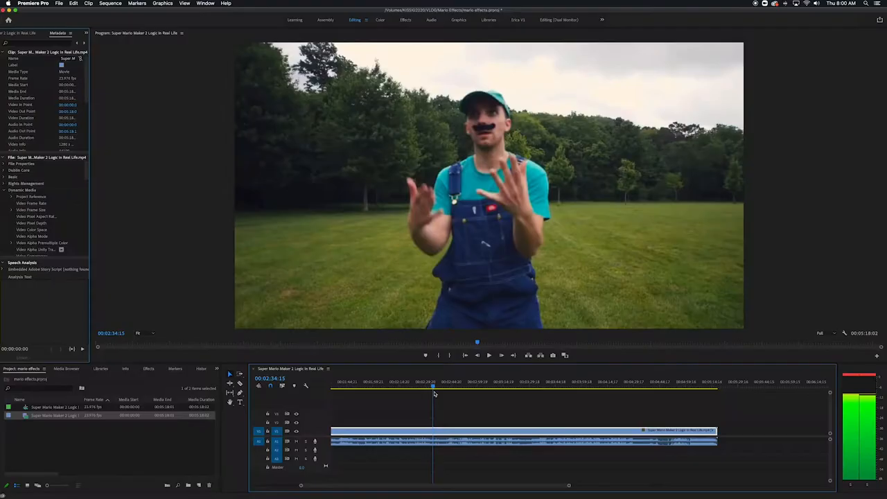
# Step: Scrub through the running, helicopter, star, explosion and blaster shots, stopping near 3:57
pyautogui.click(476, 388)
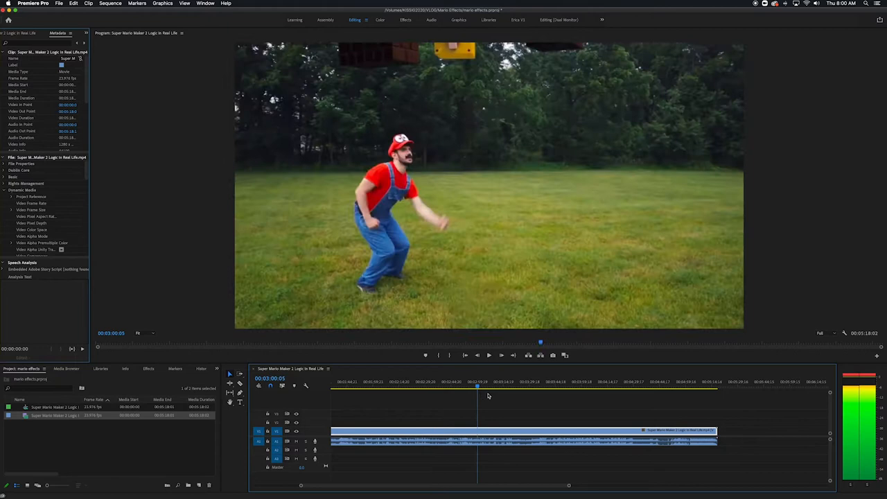
pyautogui.click(546, 385)
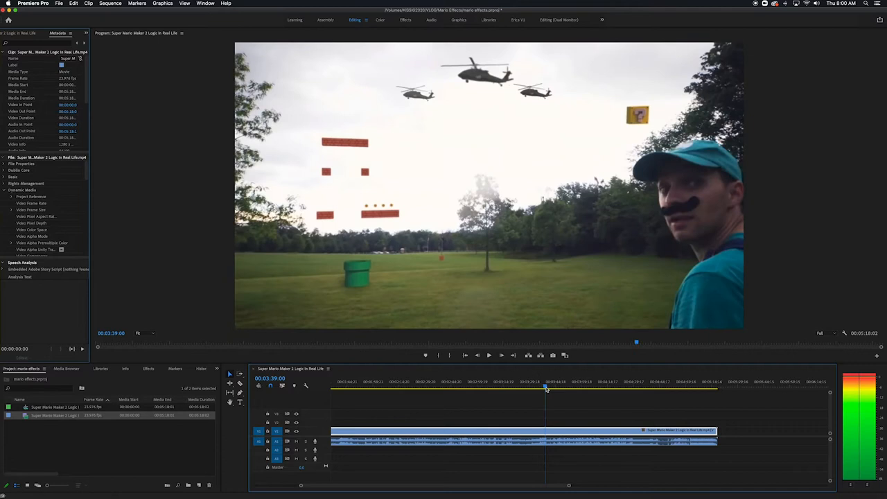
pyautogui.click(397, 382)
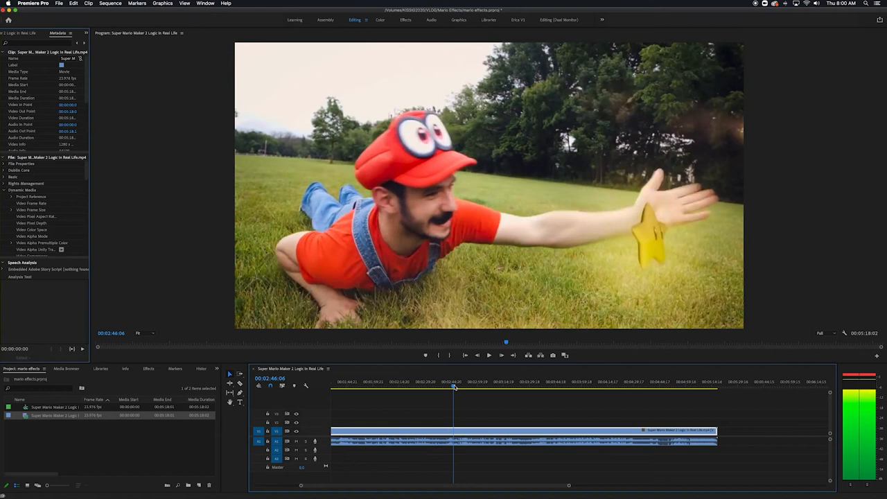
pyautogui.click(545, 386)
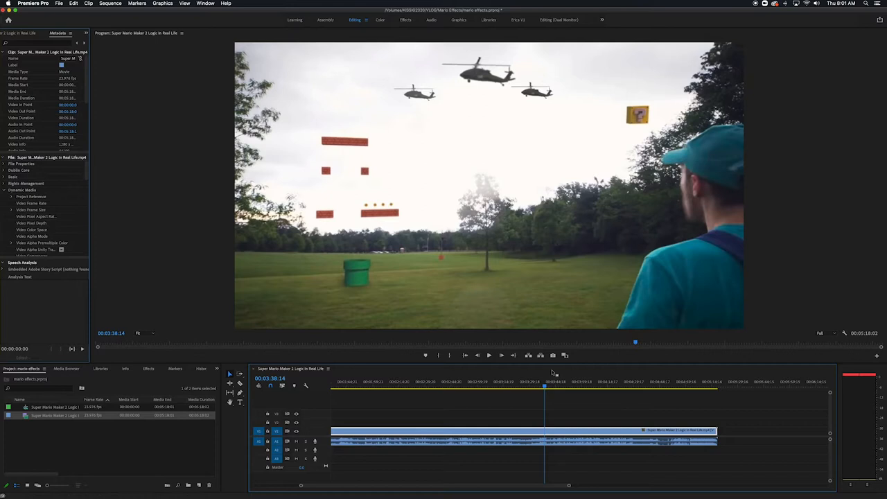
pyautogui.click(561, 387)
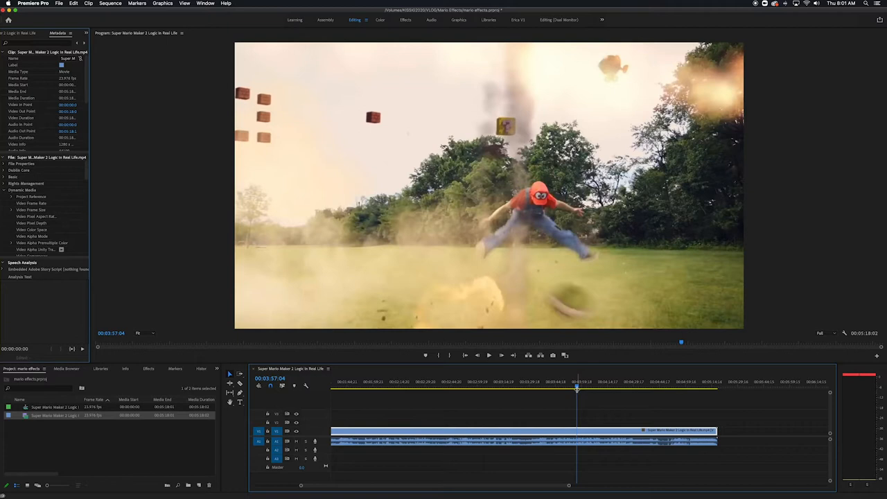
pyautogui.click(539, 382)
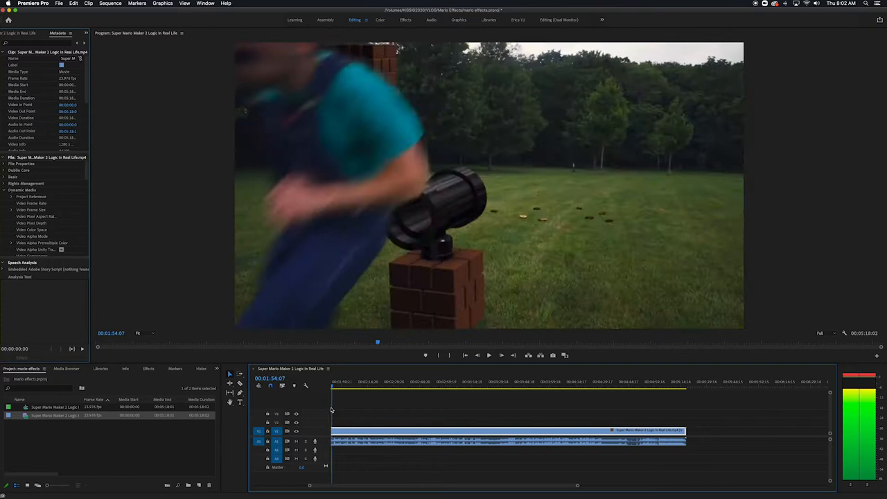
# Step: Jump between the raised-arms, sun-flare, blaster-and-coin and Chain Chomp shots, ending near 1:33
pyautogui.click(554, 385)
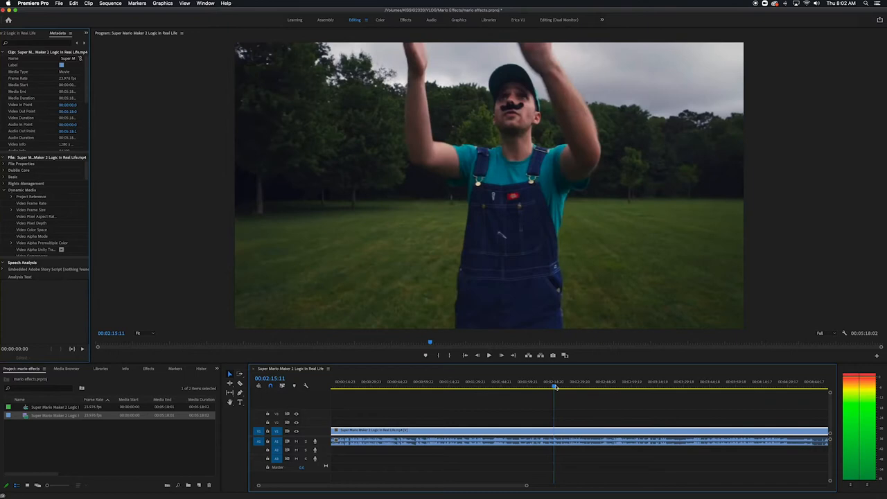
pyautogui.click(577, 381)
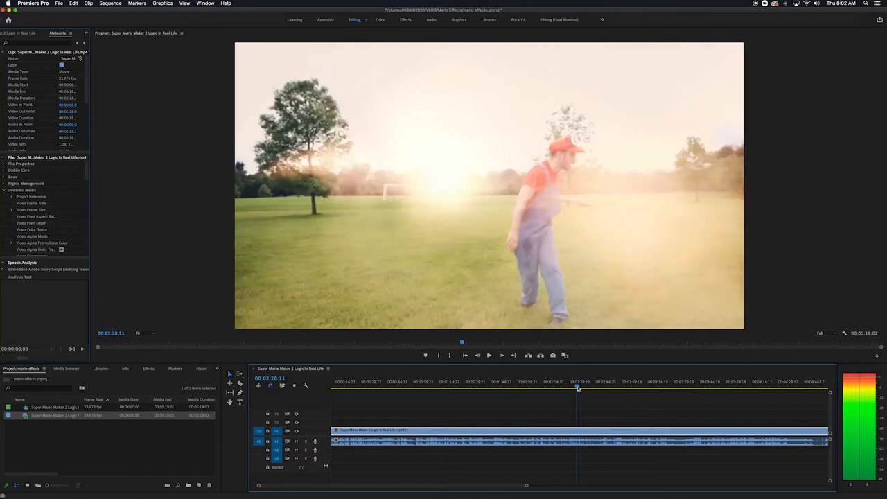
pyautogui.click(493, 382)
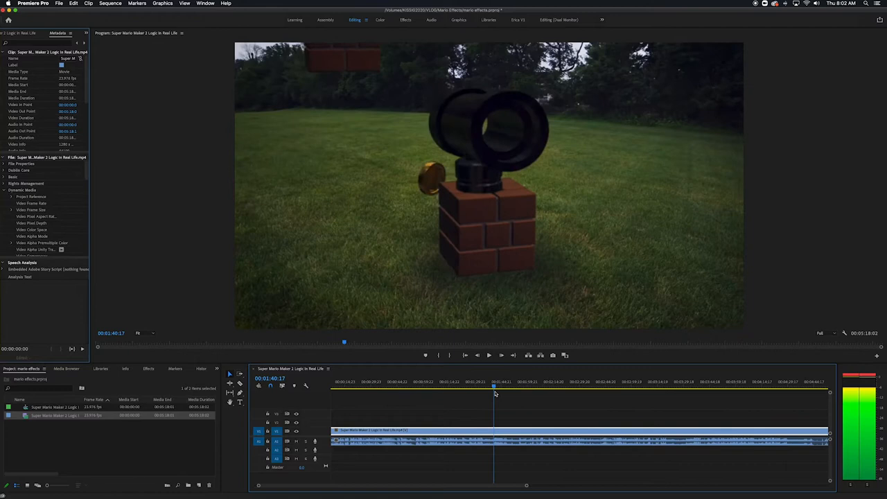
pyautogui.click(466, 382)
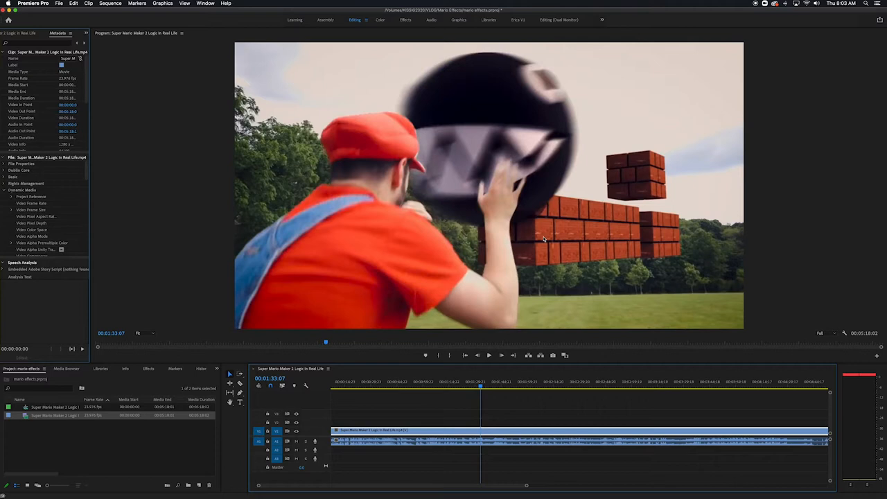
pyautogui.moveTo(571, 277)
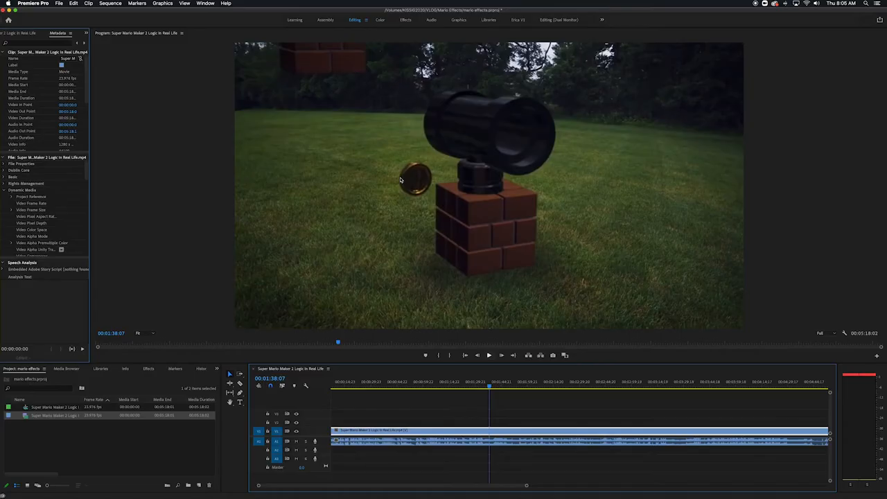
# Step: Jump the playhead to about 1:38 to show the blaster-and-coin shot
pyautogui.click(456, 385)
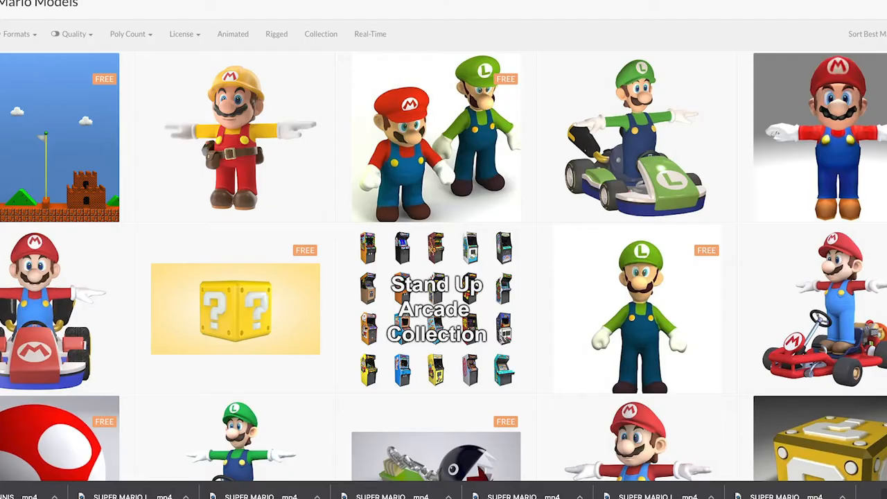
# Step: Scroll down through the TurboSquid Mario 3D model search results
pyautogui.scroll(-3)
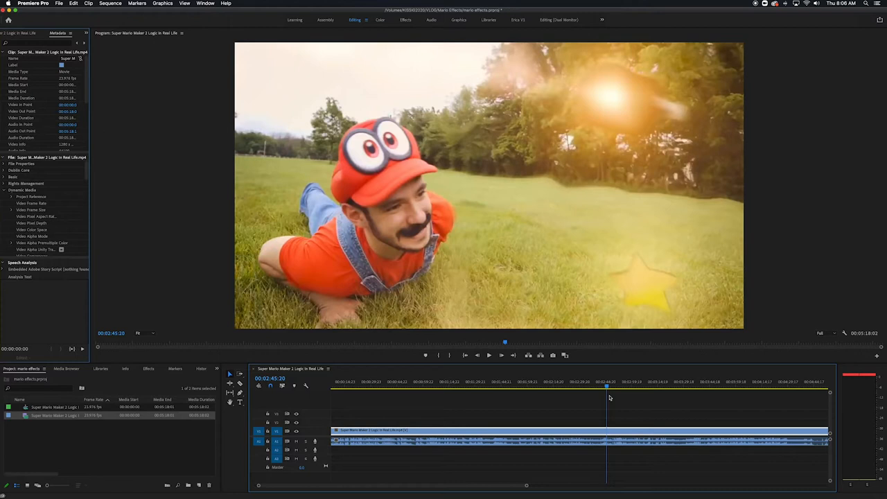
# Step: Scrub past the warp pipe and brick-block jump shots, pausing on the cannon shot near 01:40:22
pyautogui.click(454, 381)
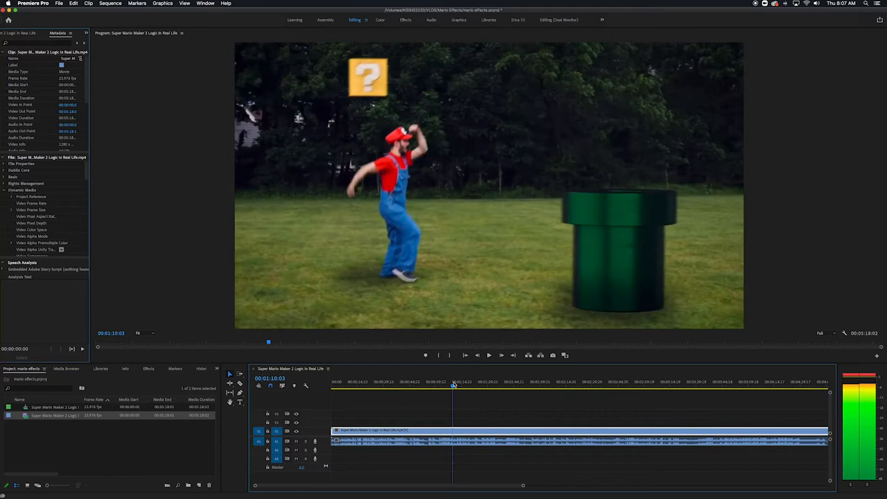
pyautogui.click(456, 382)
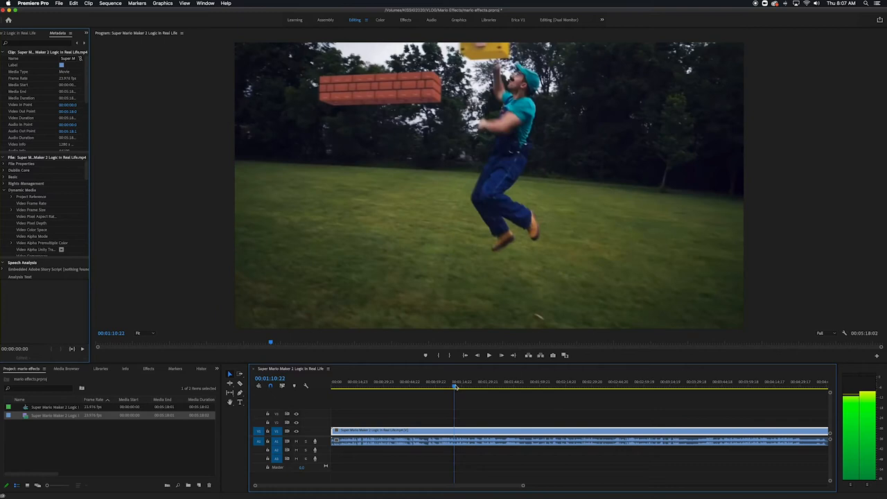
pyautogui.click(457, 387)
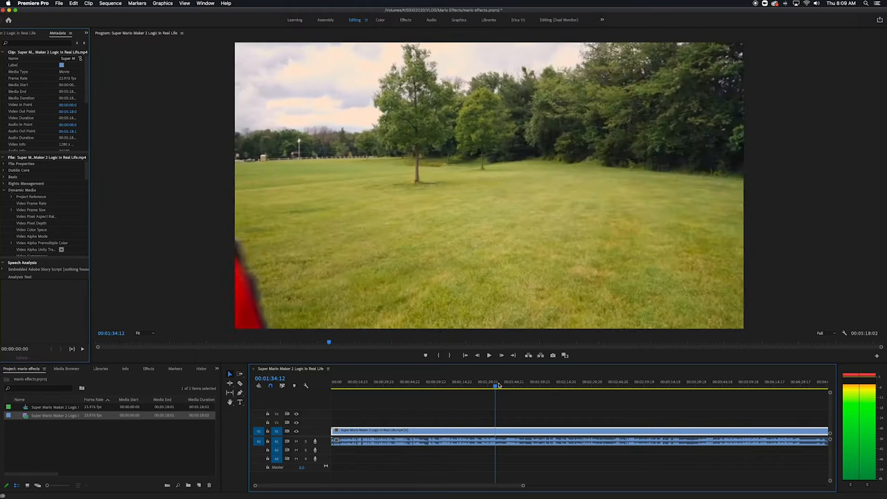
pyautogui.click(549, 382)
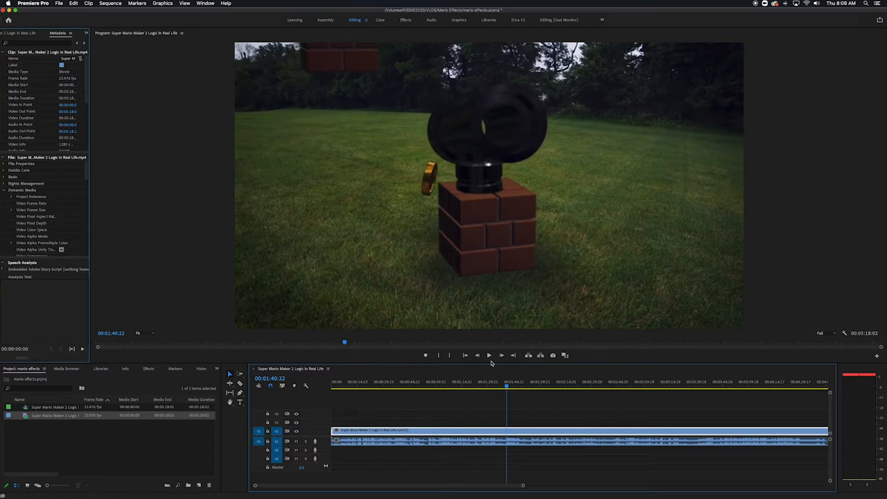
pyautogui.click(453, 385)
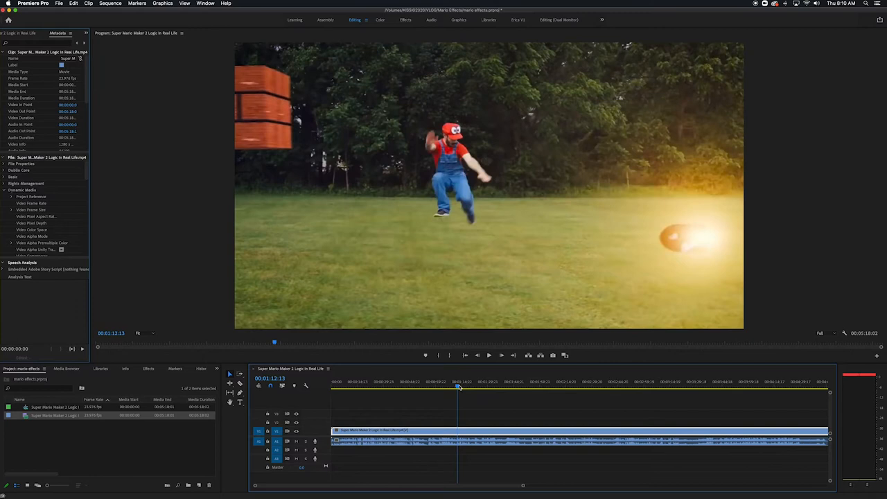
# Step: Jump to the fireball leap shot, then scrub to the boulder smash near 01:14:04
pyautogui.click(489, 355)
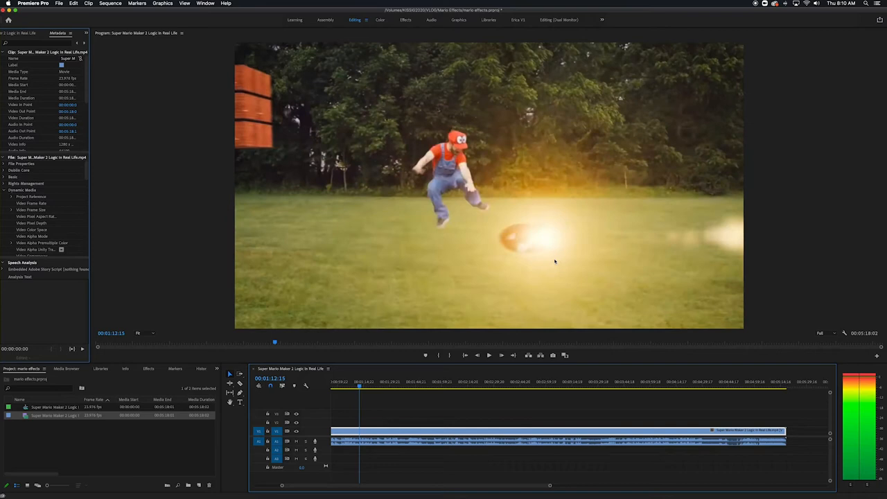
pyautogui.moveTo(665, 247)
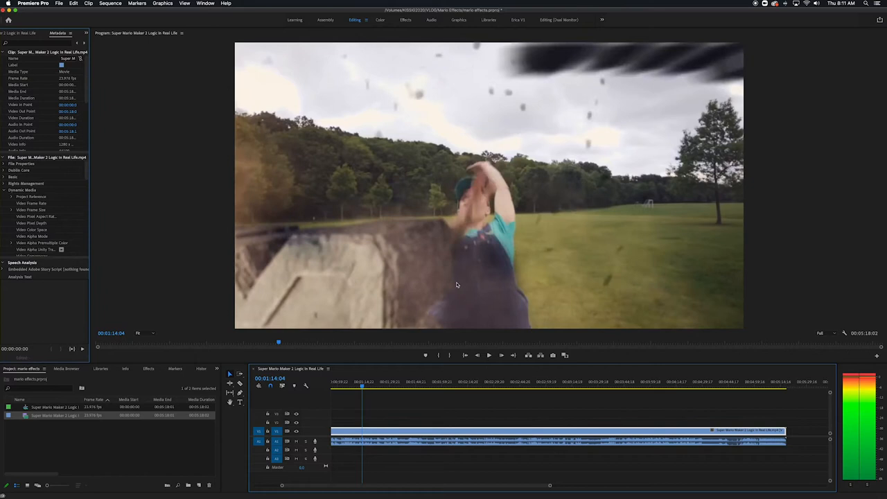
pyautogui.click(364, 386)
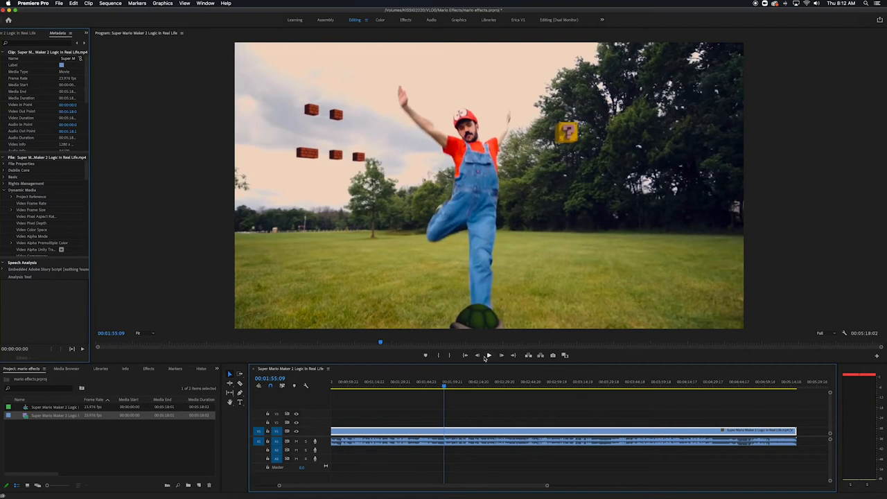
# Step: Play and stop the shell-kick section, then jump to the shell and Goomba shots near 02:01:19
pyautogui.click(488, 355)
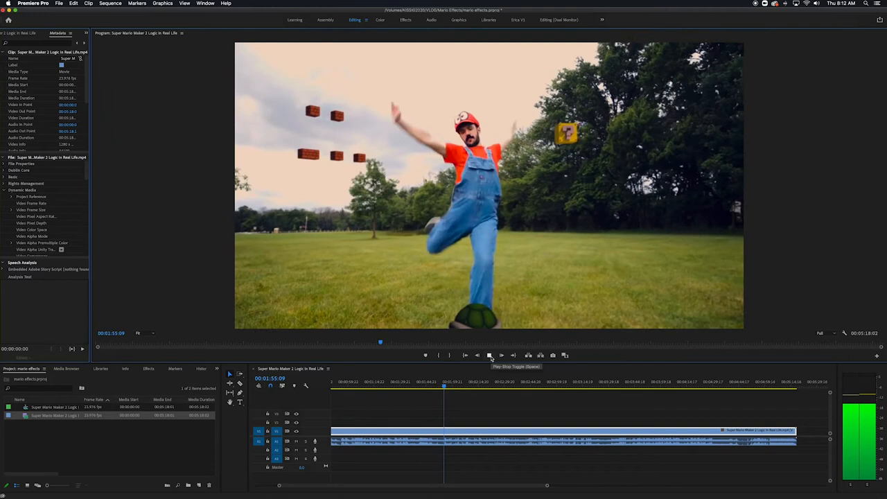
pyautogui.click(489, 355)
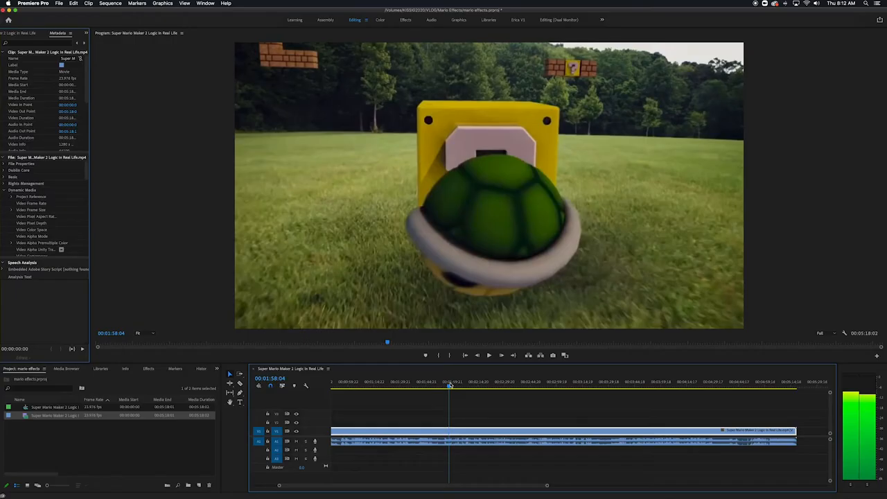
pyautogui.click(456, 382)
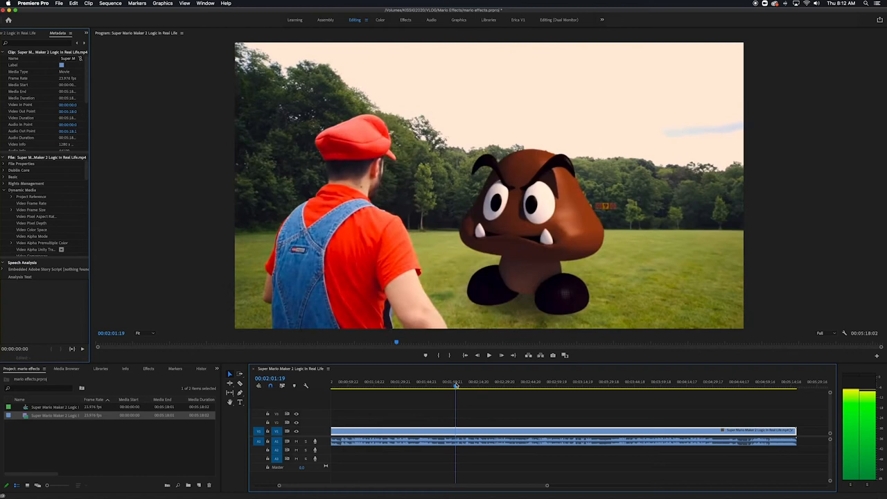
pyautogui.click(447, 388)
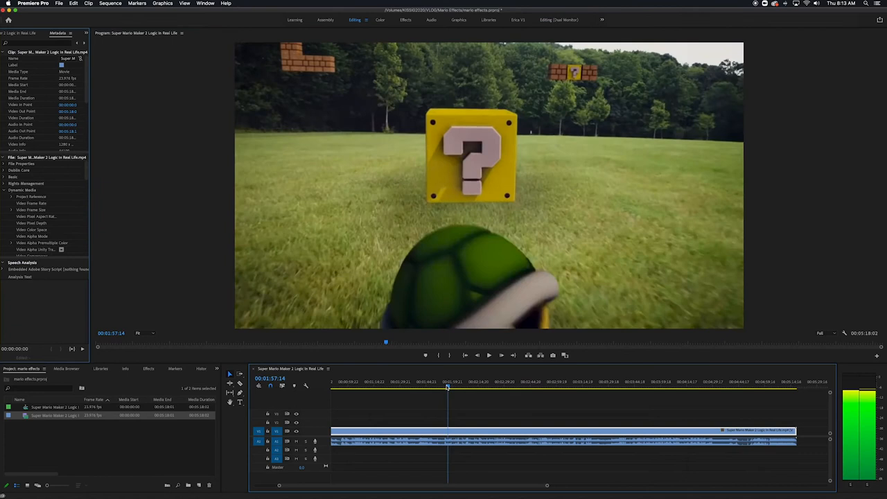
# Step: Jump back to the shell shot and play the star-power section, stopping near 02:49:22
pyautogui.click(529, 395)
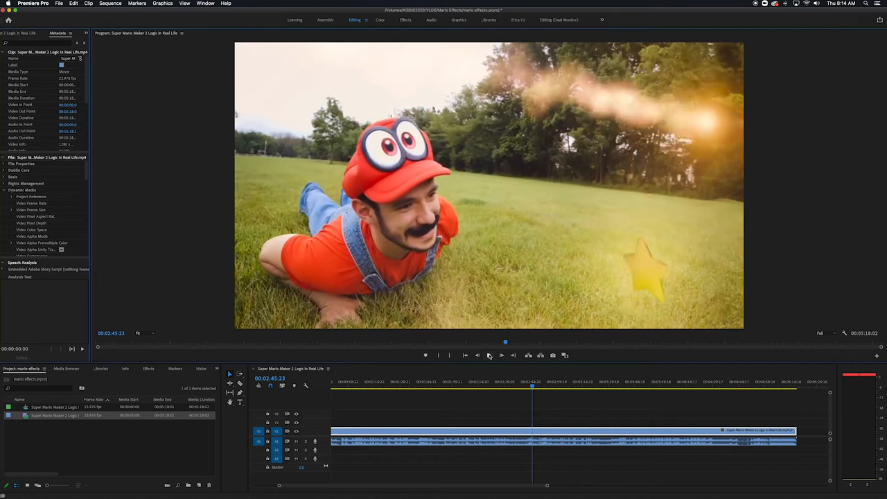
pyautogui.click(540, 388)
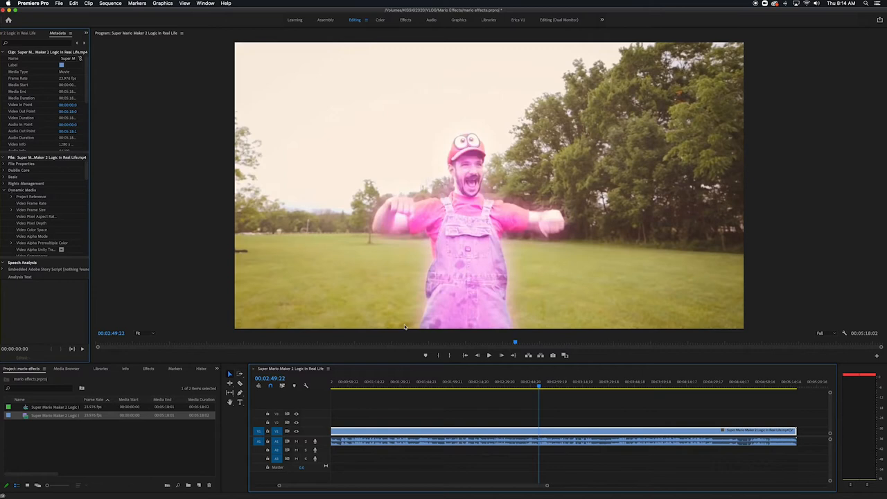
pyautogui.click(546, 389)
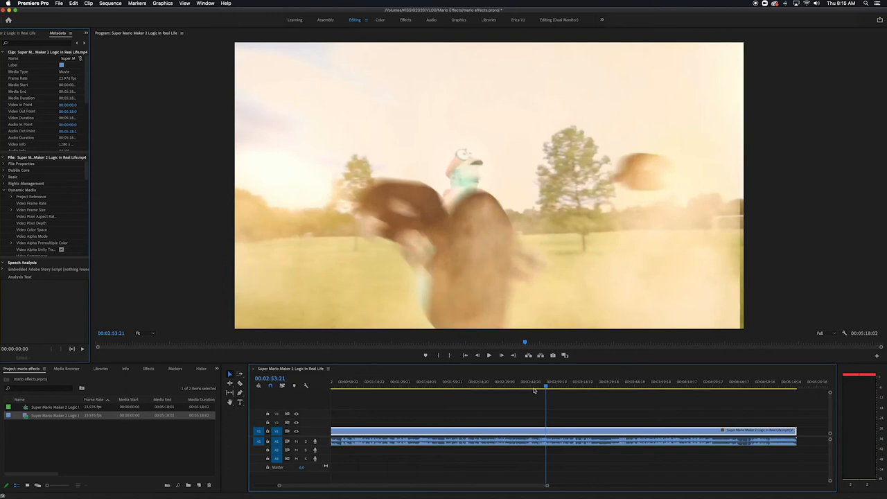
# Step: Jump the playhead toward the end, to the flagpole shot near 04:30:15
pyautogui.click(688, 388)
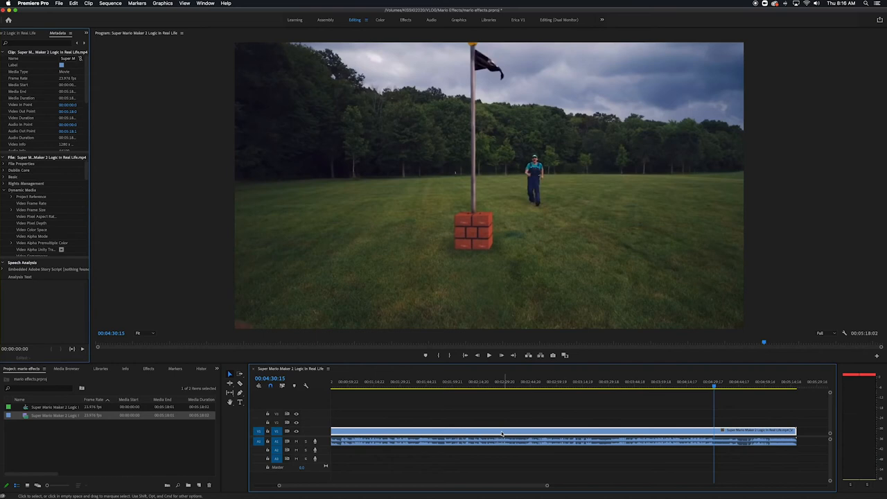
pyautogui.click(729, 381)
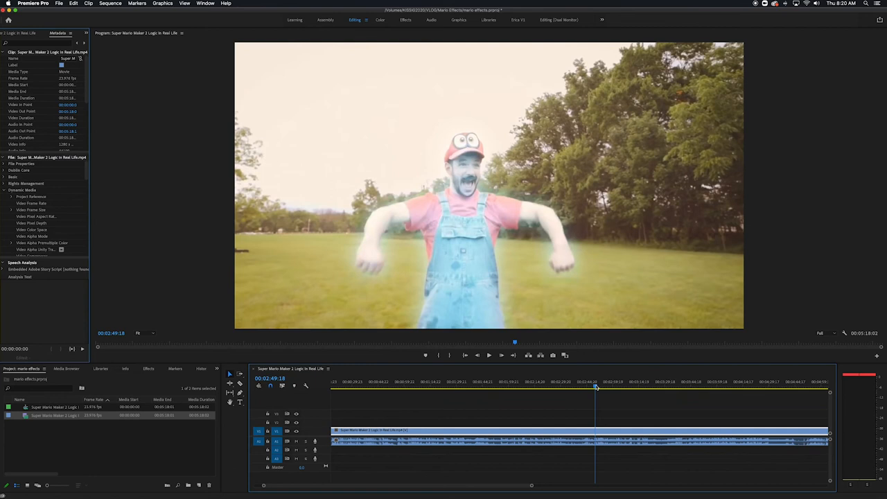
# Step: Move the playhead ahead to about 03:48:21, the Cappy-hat Mario under floating blocks shot
pyautogui.click(698, 387)
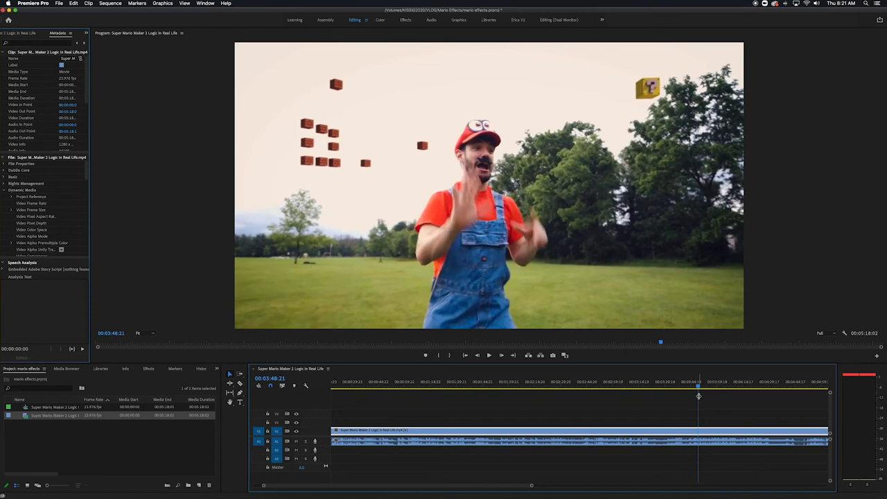